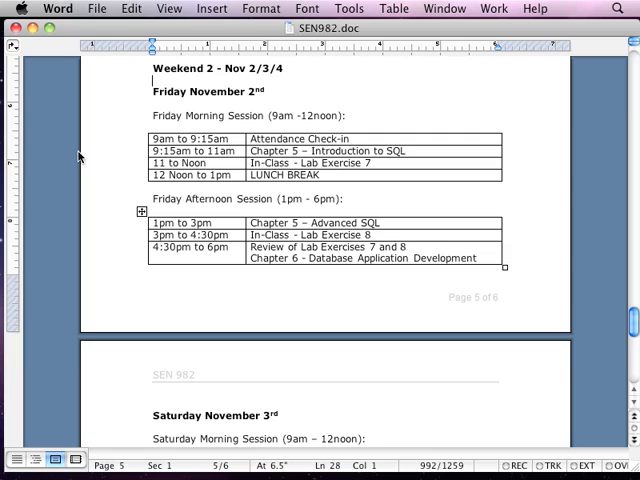
{"action": "scroll", "scroll_direction": "down", "scroll_amount": 3}
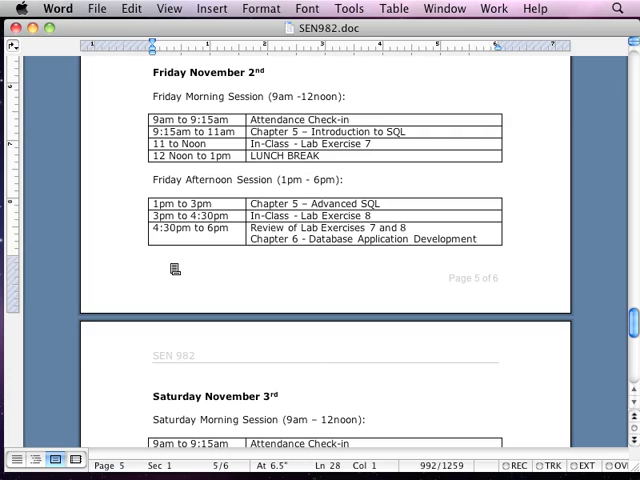
{"action": "mouse_move", "coordinate": [140, 268]}
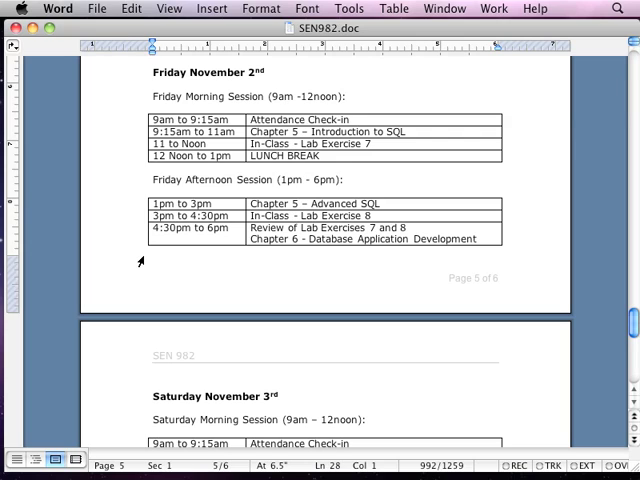
{"action": "scroll", "scroll_direction": "down", "scroll_amount": 3}
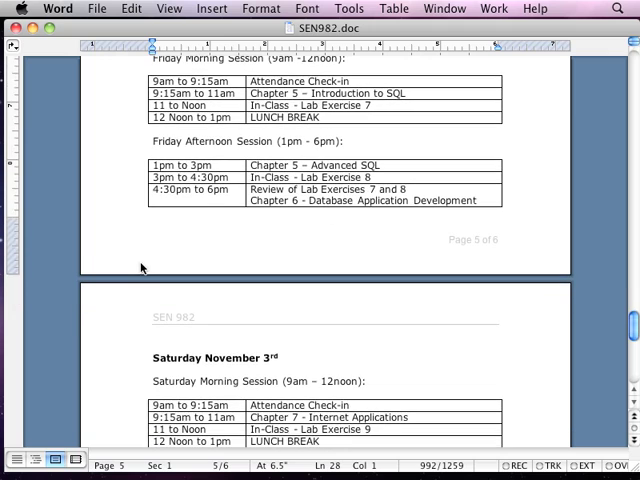
{"action": "scroll", "scroll_direction": "down", "scroll_amount": 3}
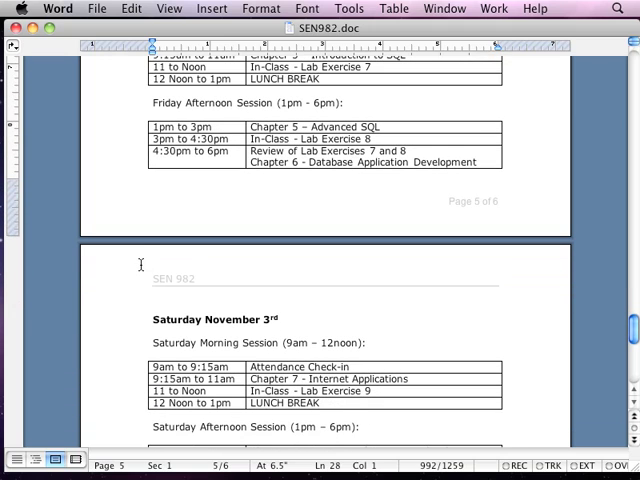
{"action": "scroll", "scroll_direction": "down", "scroll_amount": 3}
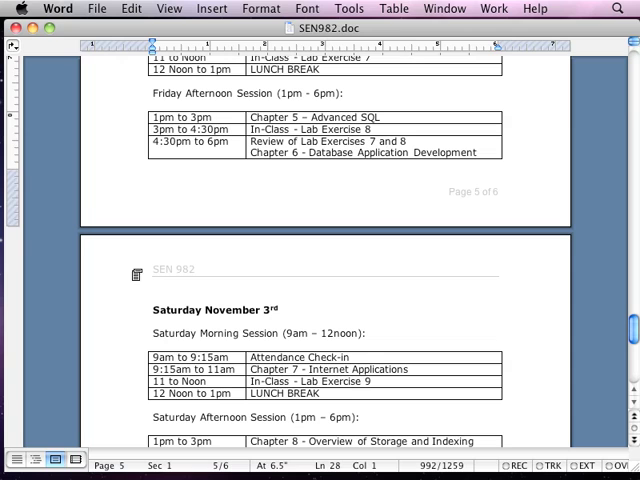
{"action": "scroll", "scroll_direction": "down", "scroll_amount": 3}
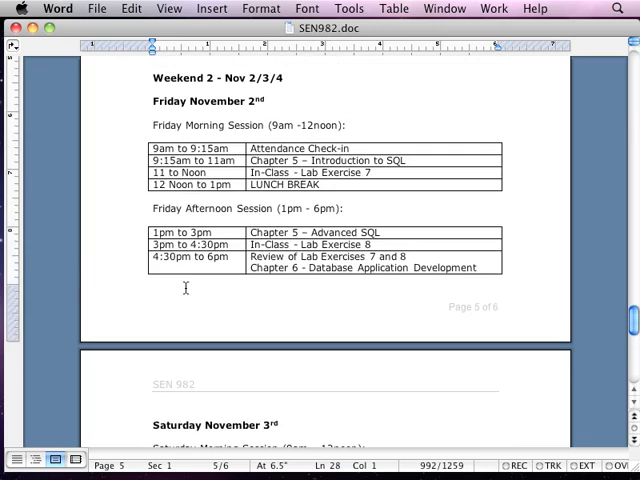
{"action": "scroll", "scroll_direction": "down", "scroll_amount": 3}
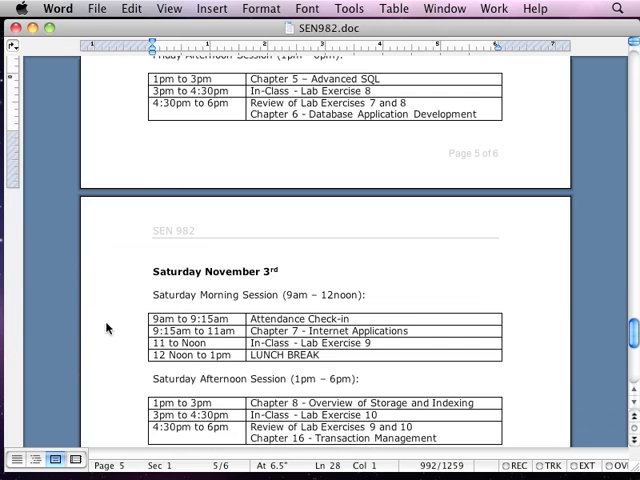
{"action": "mouse_move", "coordinate": [110, 450]}
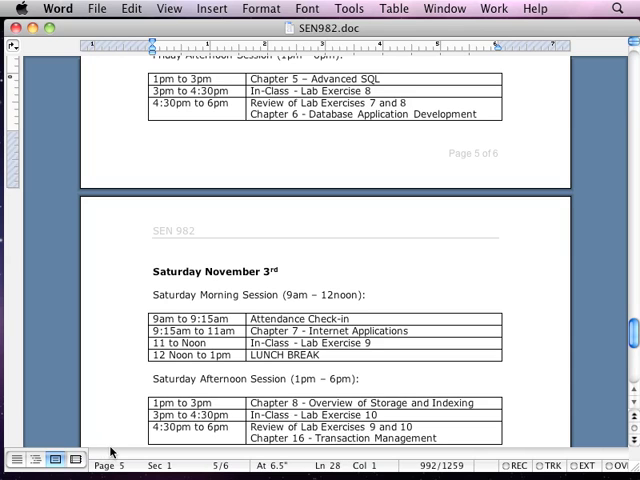
{"action": "scroll", "scroll_direction": "down", "scroll_amount": 3}
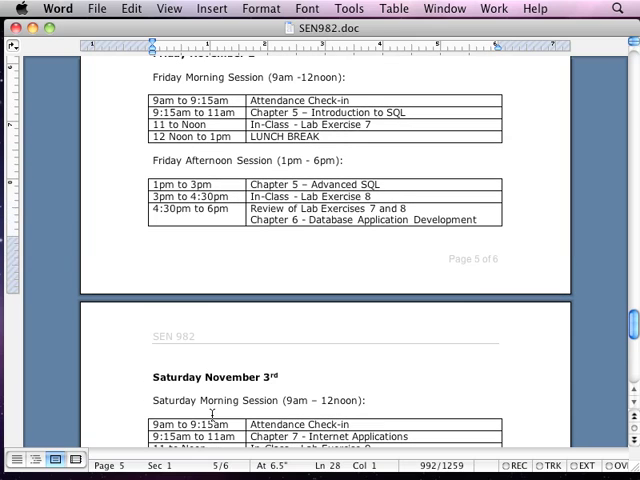
{"action": "mouse_move", "coordinate": [348, 144]}
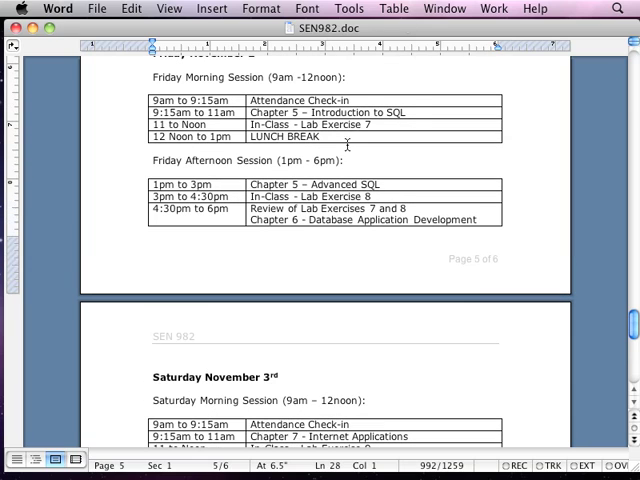
{"action": "scroll", "scroll_direction": "down", "scroll_amount": 3}
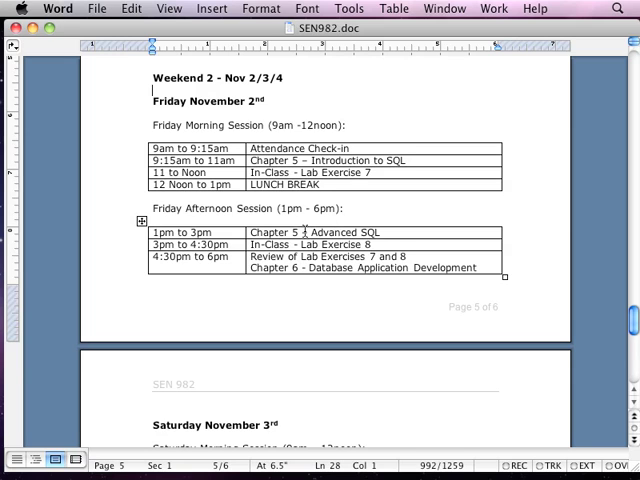
{"action": "scroll", "scroll_direction": "down", "scroll_amount": 3}
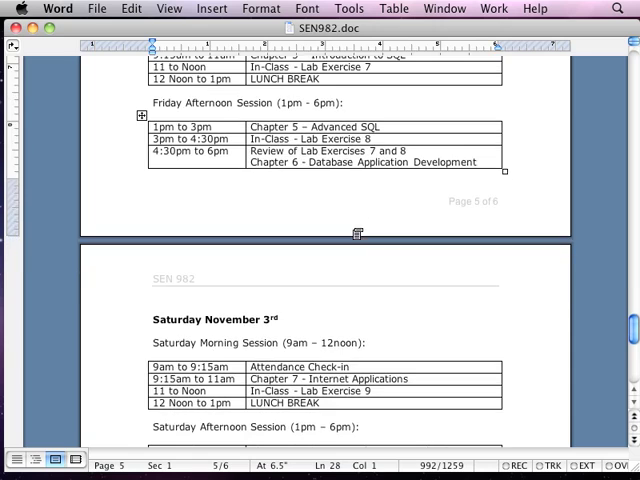
{"action": "scroll", "scroll_direction": "down", "scroll_amount": 3}
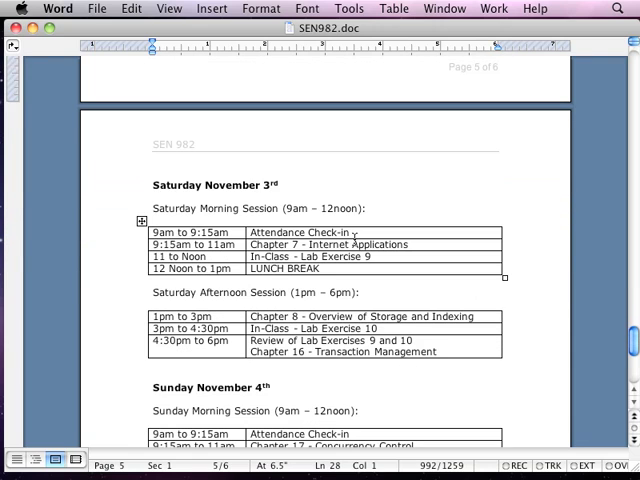
{"action": "mouse_move", "coordinate": [350, 236]}
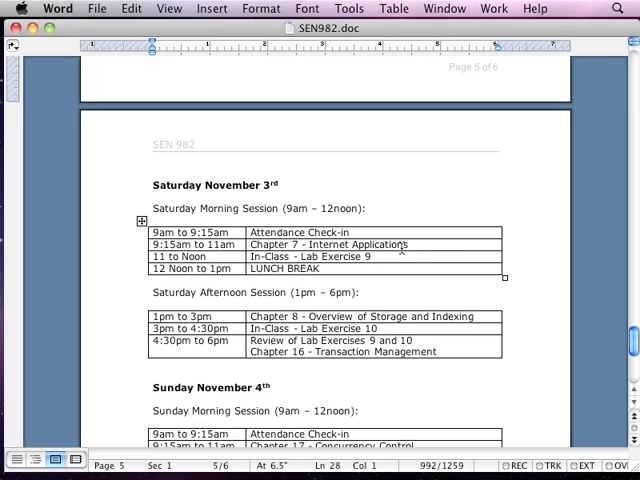
{"action": "mouse_move", "coordinate": [428, 250]}
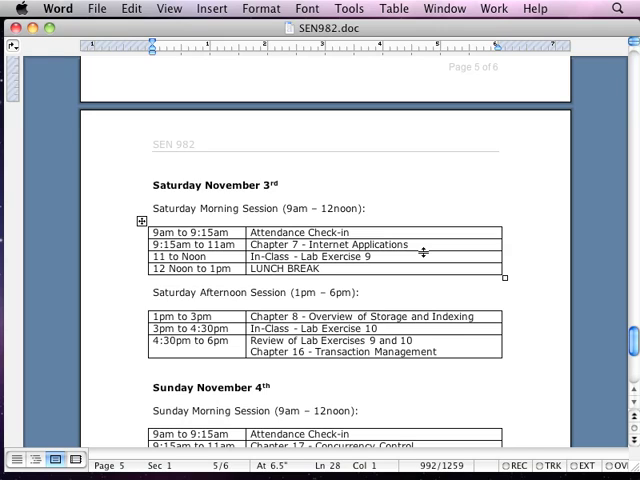
{"action": "mouse_move", "coordinate": [420, 252]}
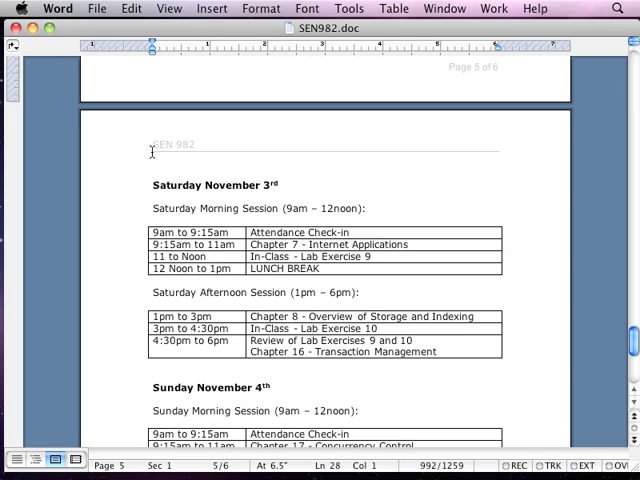
{"action": "scroll", "scroll_direction": "down", "scroll_amount": 3}
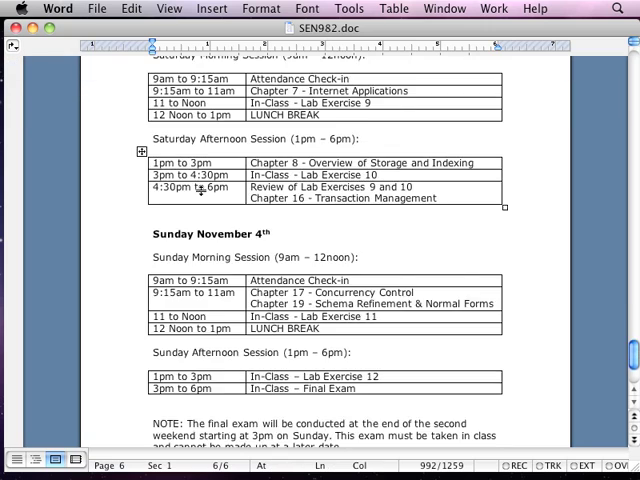
{"action": "scroll", "scroll_direction": "down", "scroll_amount": 3}
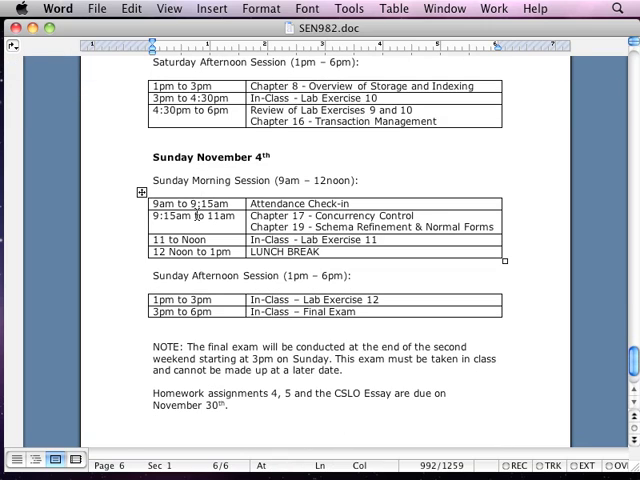
{"action": "scroll", "scroll_direction": "down", "scroll_amount": 3}
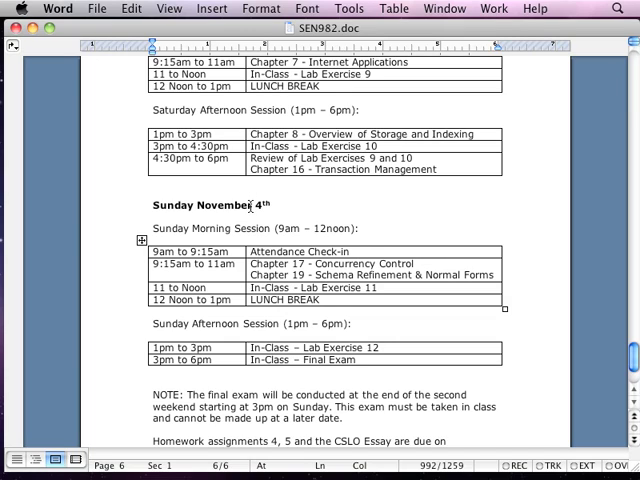
{"action": "mouse_move", "coordinate": [252, 196]}
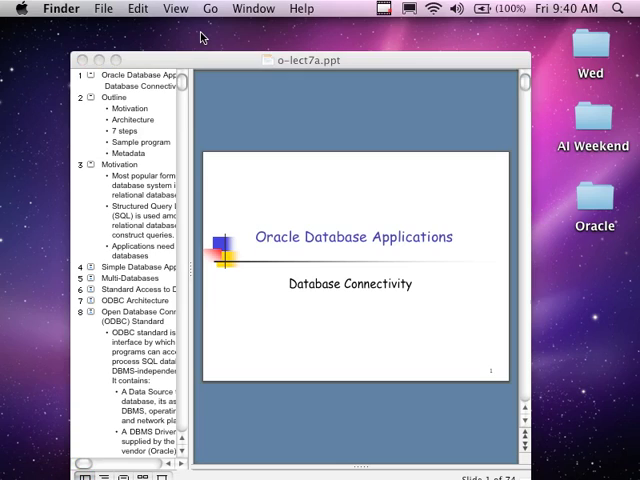
{"action": "mouse_move", "coordinate": [204, 14]}
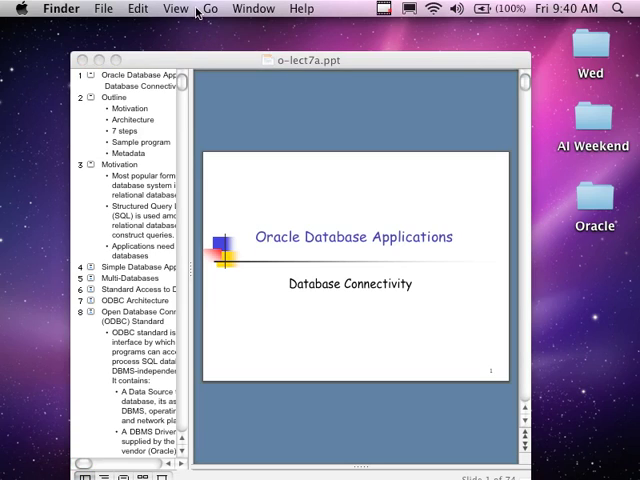